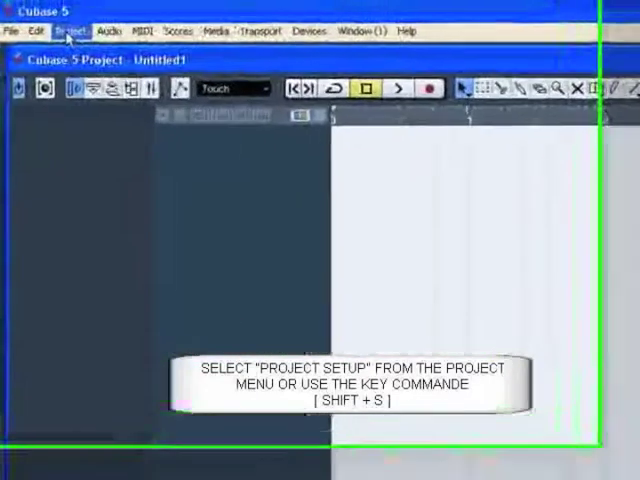
Step: Open the Project menu, which lists Project Setup, in the empty untitled project
click(80, 40)
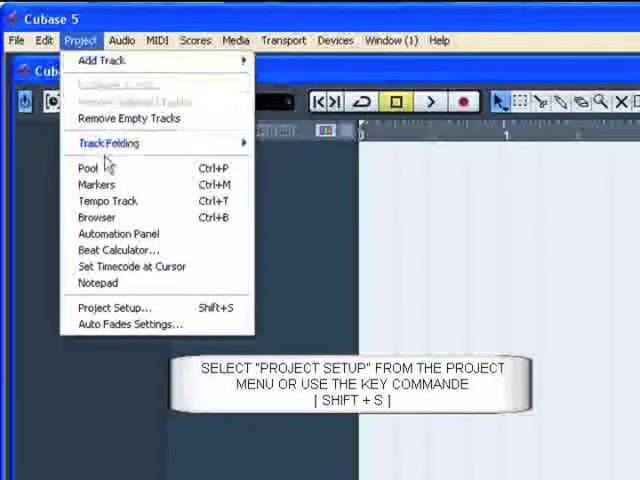
mouse_move(110, 308)
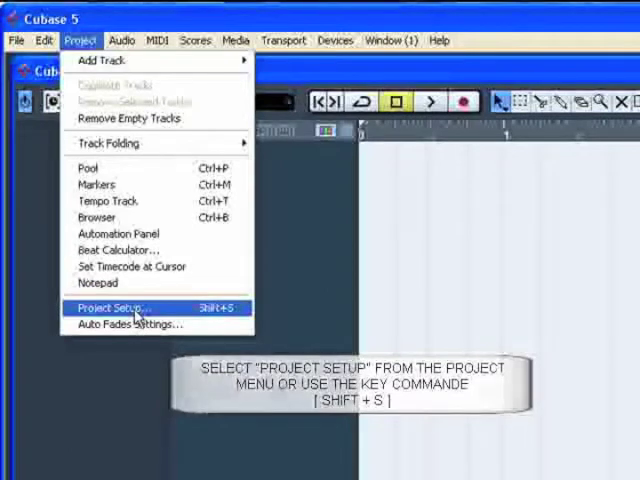
Step: Open Project Setup and keep 44.1 kHz, 24 Bit, Wave File and -3dB pan law
click(110, 308)
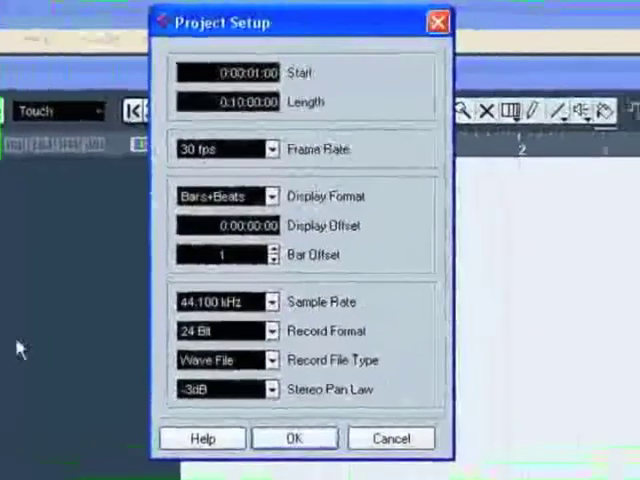
click(272, 301)
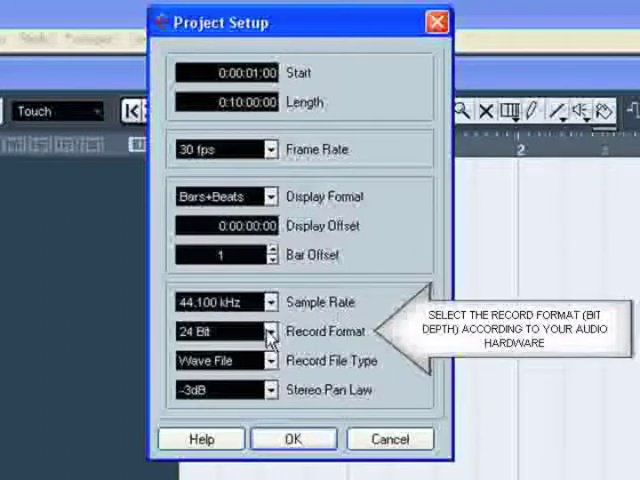
click(272, 331)
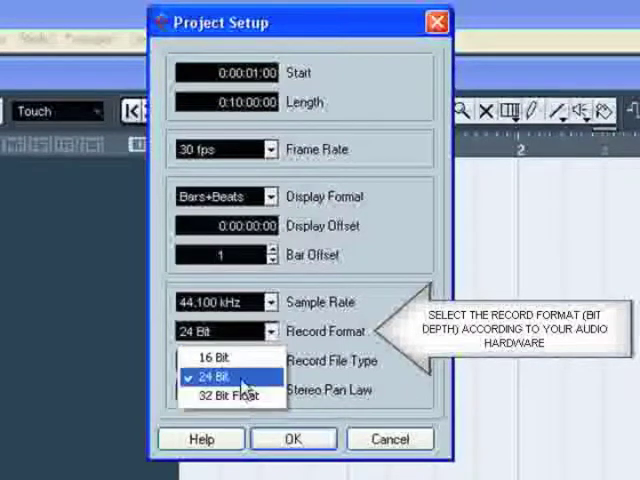
click(272, 360)
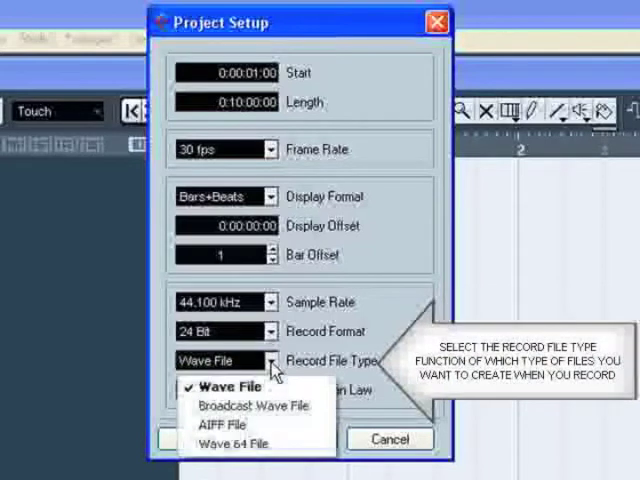
mouse_move(229, 387)
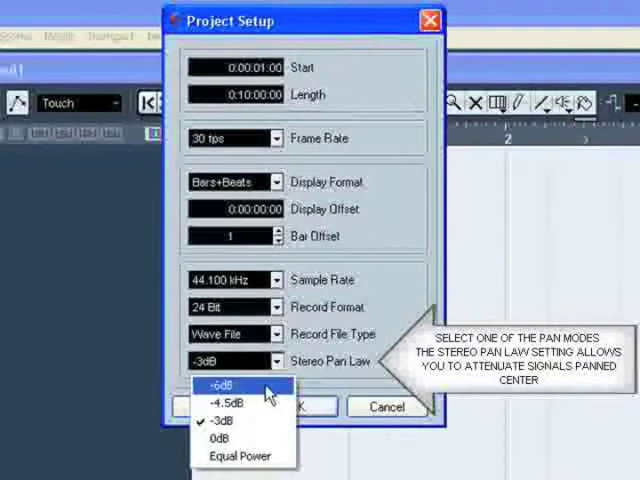
mouse_move(235, 403)
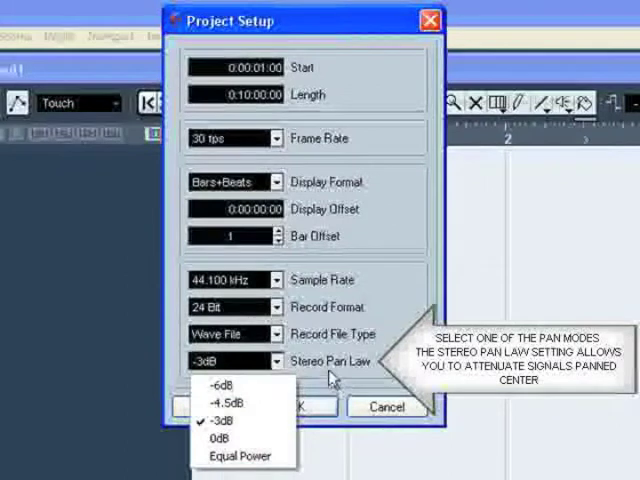
click(228, 361)
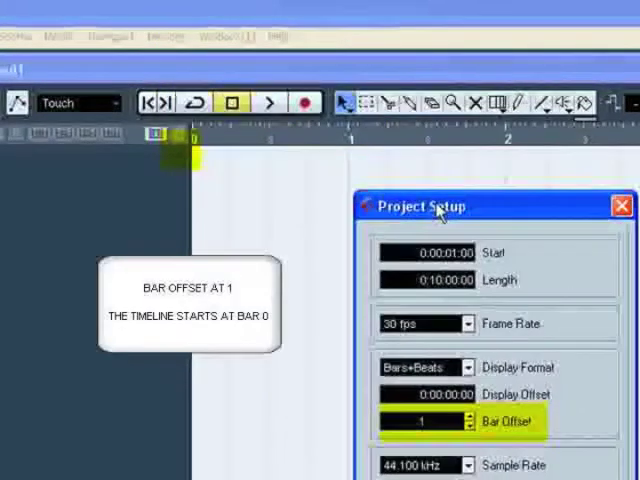
mouse_move(218, 155)
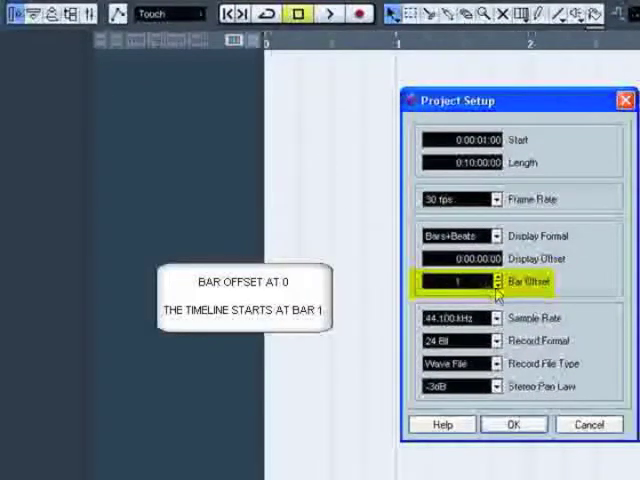
Step: Lower the bar offset to 0 and confirm Project Setup with OK
click(498, 281)
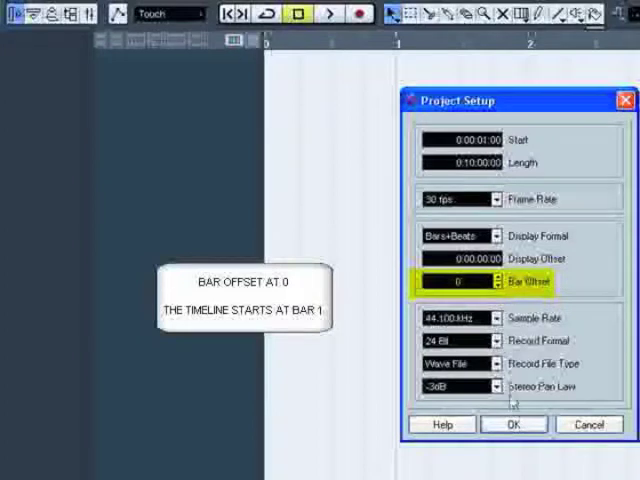
click(512, 424)
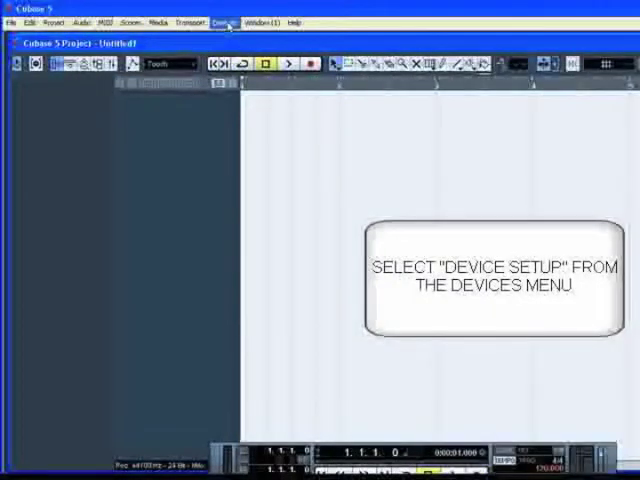
Step: Open Device Setup and enable system timestamp for Windows MIDI inputs under MIDI Port Setup
click(219, 22)
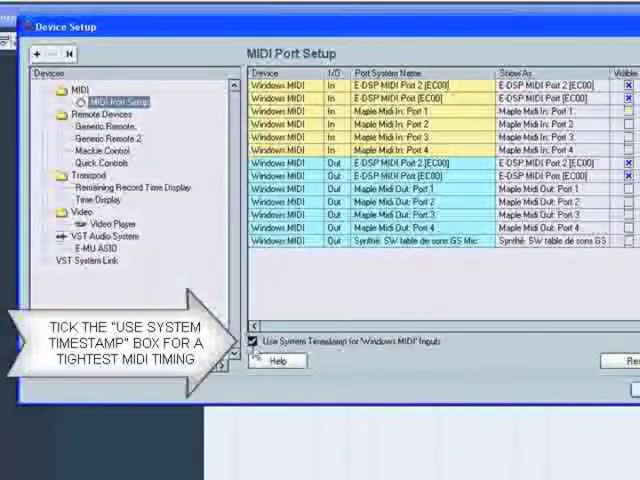
click(253, 343)
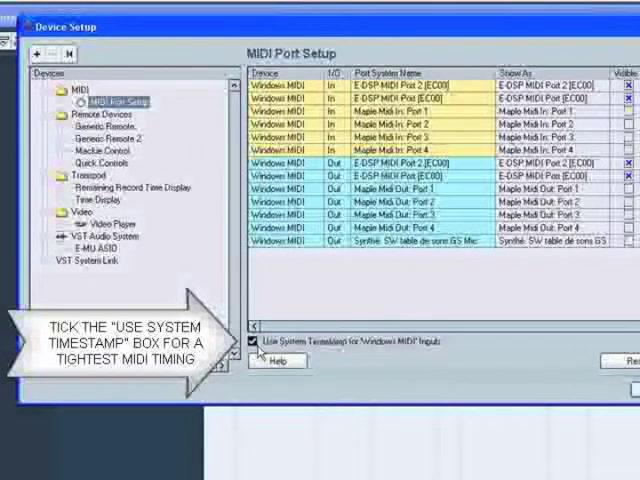
click(253, 343)
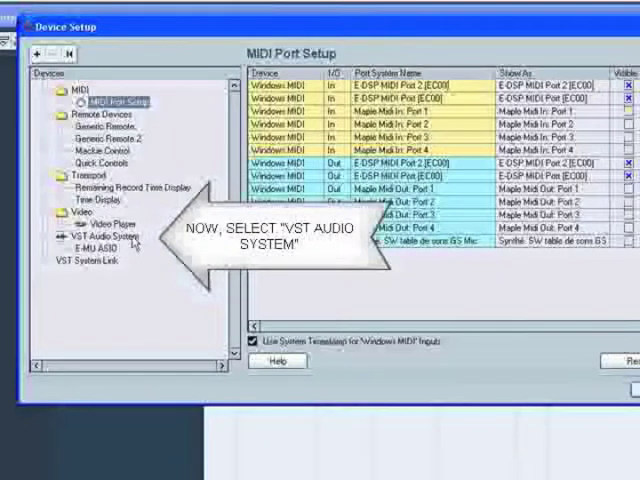
Step: Choose E-MU ASIO as the VST Audio System driver and keep Multi Processing on
click(95, 234)
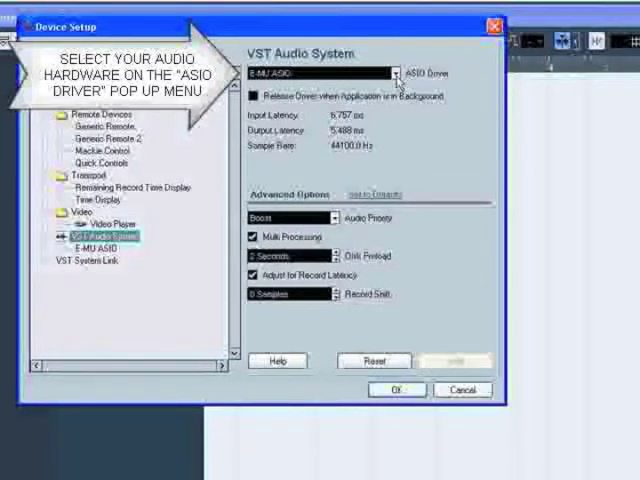
click(391, 74)
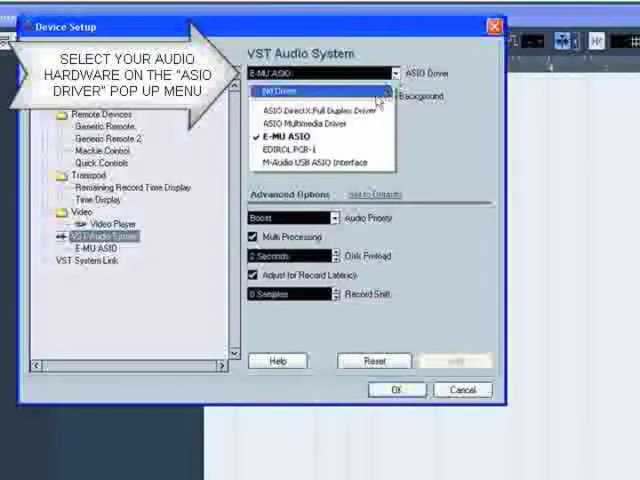
mouse_move(337, 140)
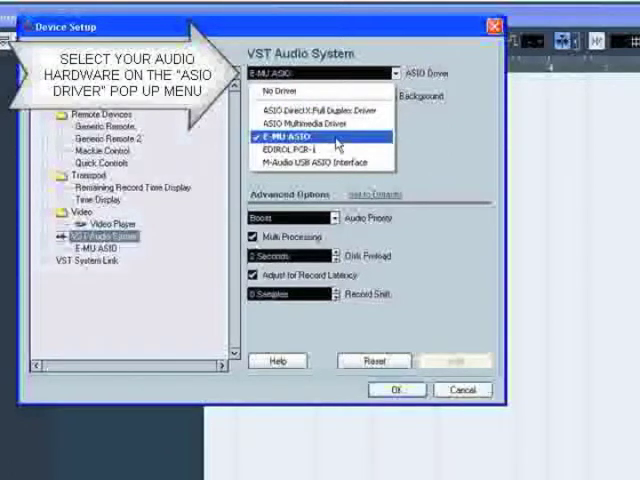
click(300, 135)
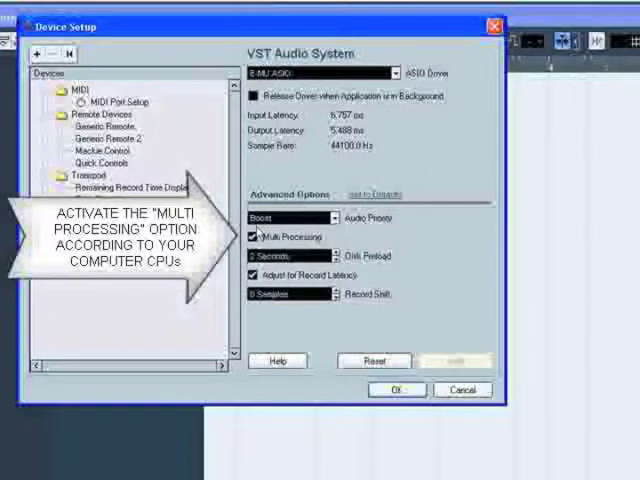
click(251, 237)
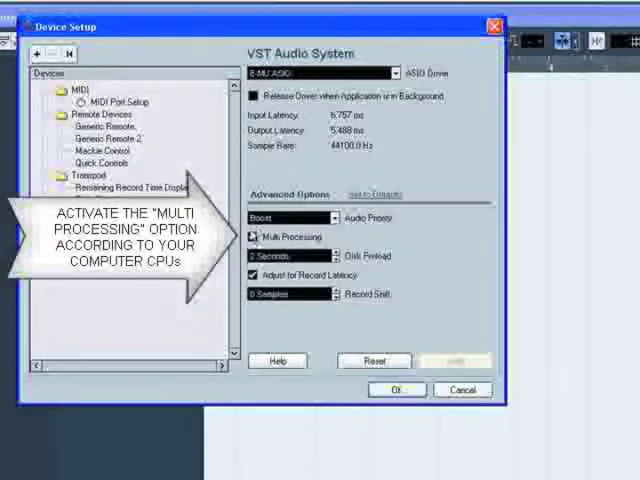
click(253, 237)
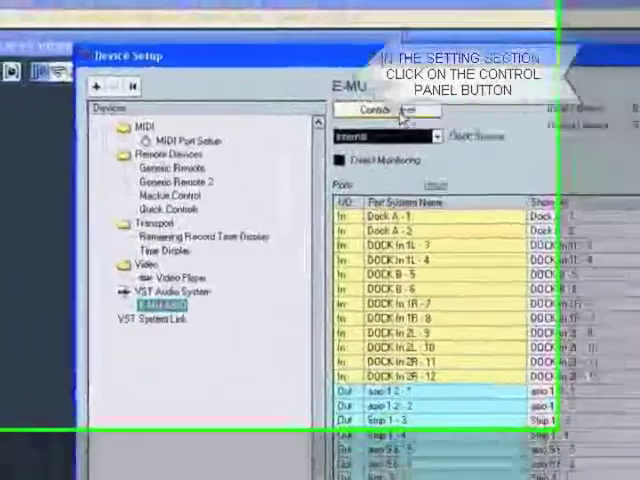
Step: Confirm 5 ms buffer latency in the E-MU ASIO control panel and close Device Setup
click(386, 109)
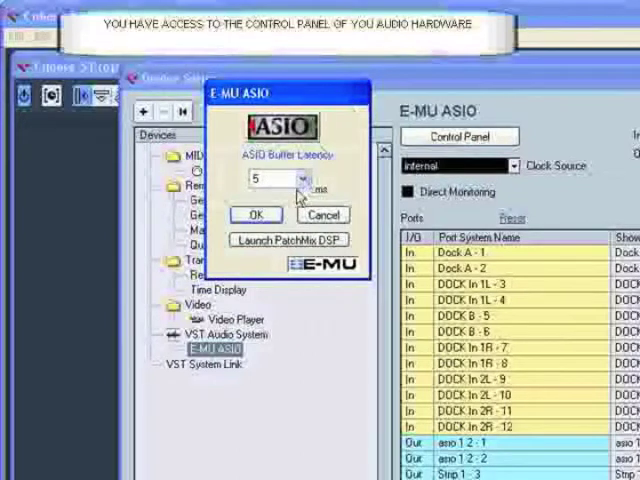
click(302, 177)
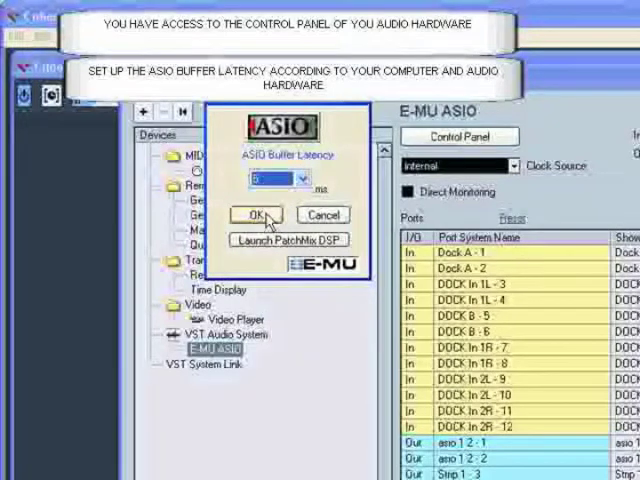
click(255, 214)
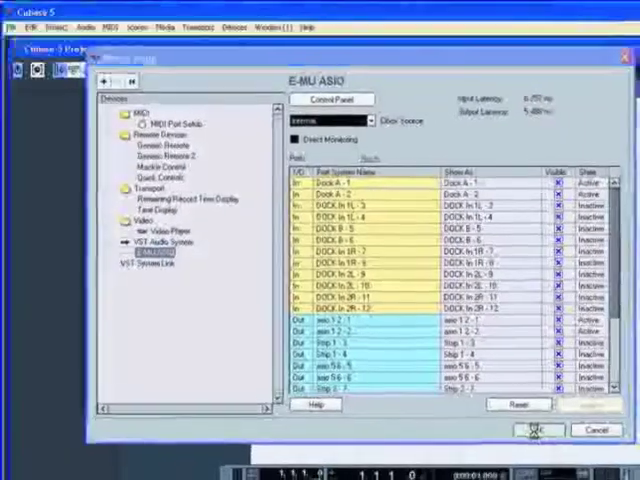
click(537, 429)
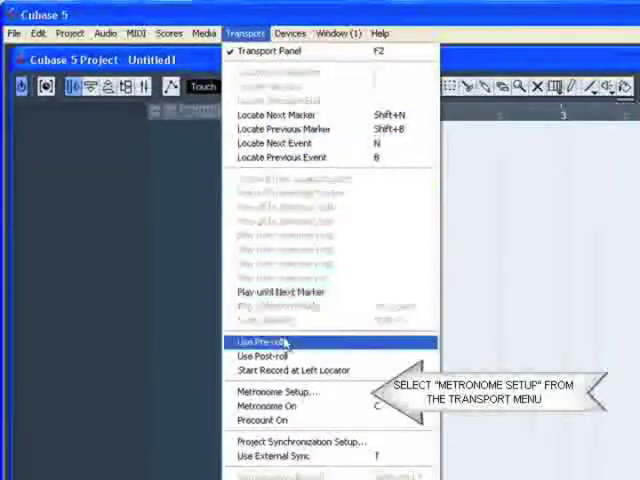
mouse_move(290, 391)
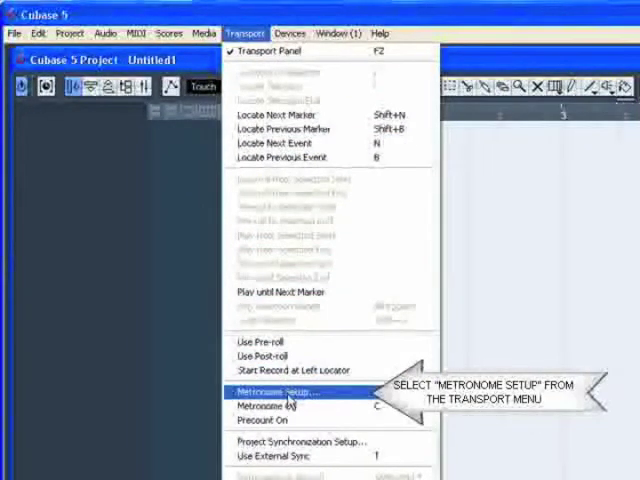
Step: Review Metronome Setup with audio click and a 2-bar precount, then accept it
click(287, 389)
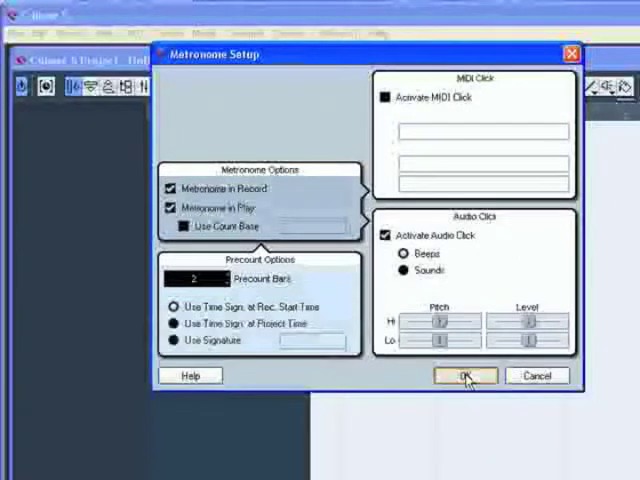
click(463, 375)
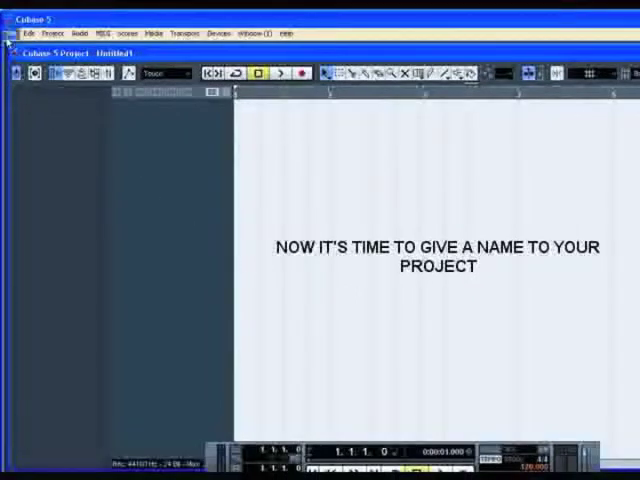
Step: Open the File menu to reach Save As for the untitled project
click(16, 33)
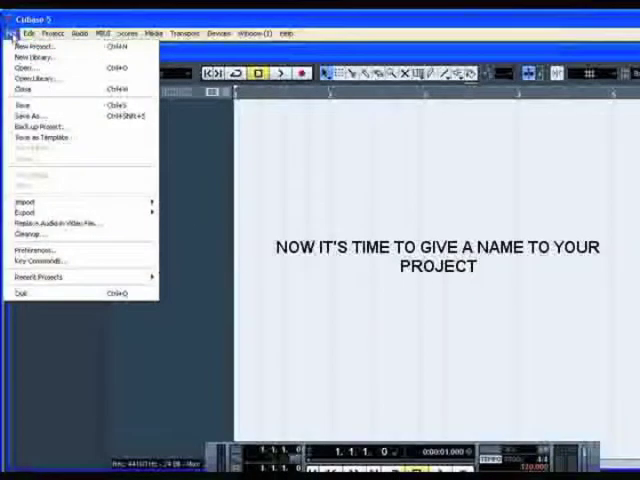